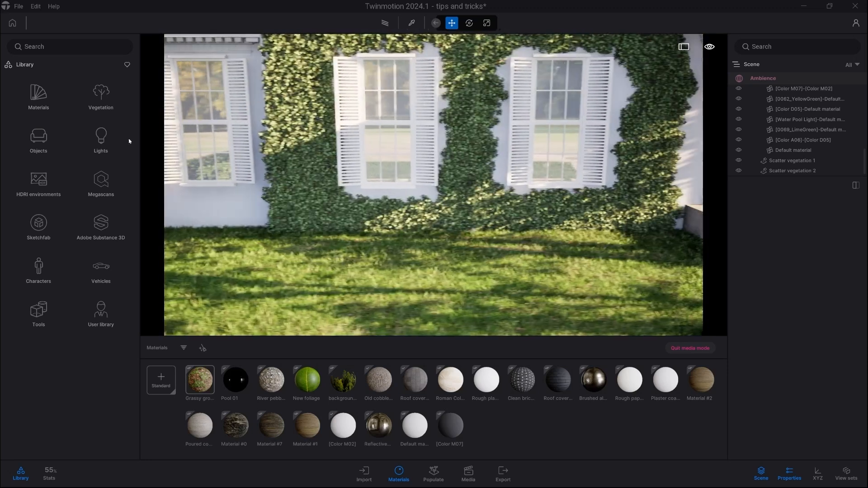
Step: Show the Vegetation > Misc. assets, such as hedges and ivy, in the Library
click(100, 92)
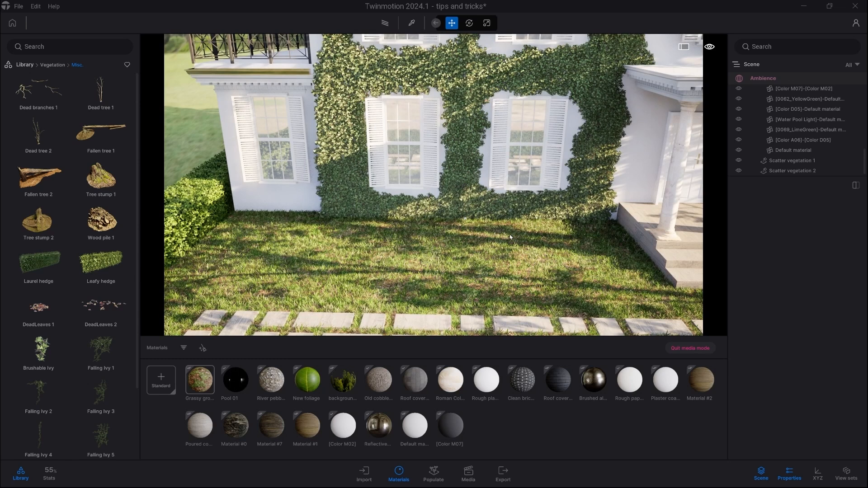
mouse_move(433, 473)
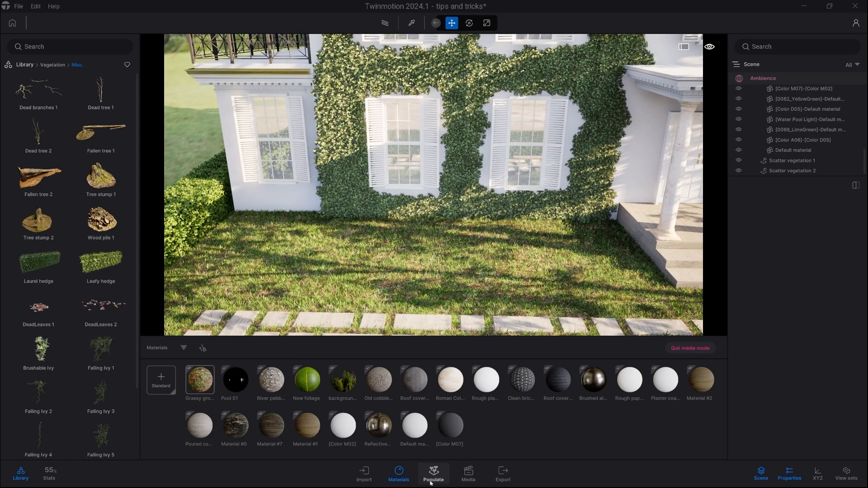
Step: Draw a ten-point Spacing path along the foot of the ivy-covered wall
click(433, 474)
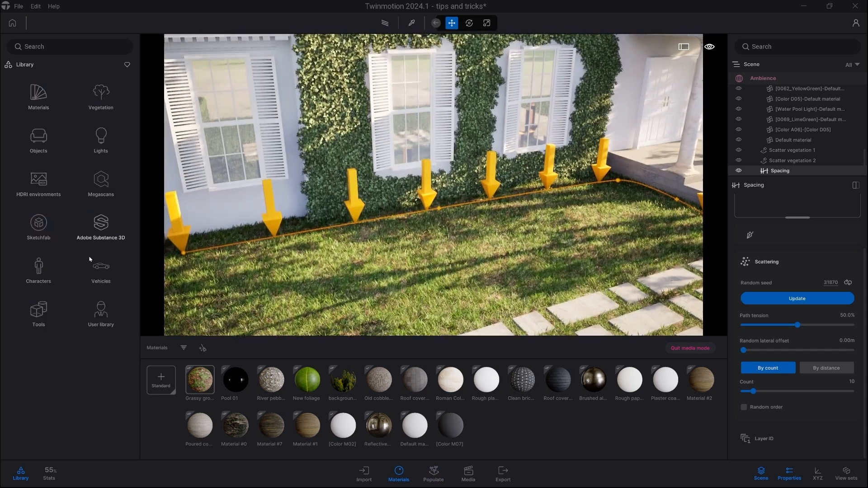
Step: Drop the Megascans 3D plants > Garden Plant > Flowerless Boxwood set onto the spacing path
click(101, 182)
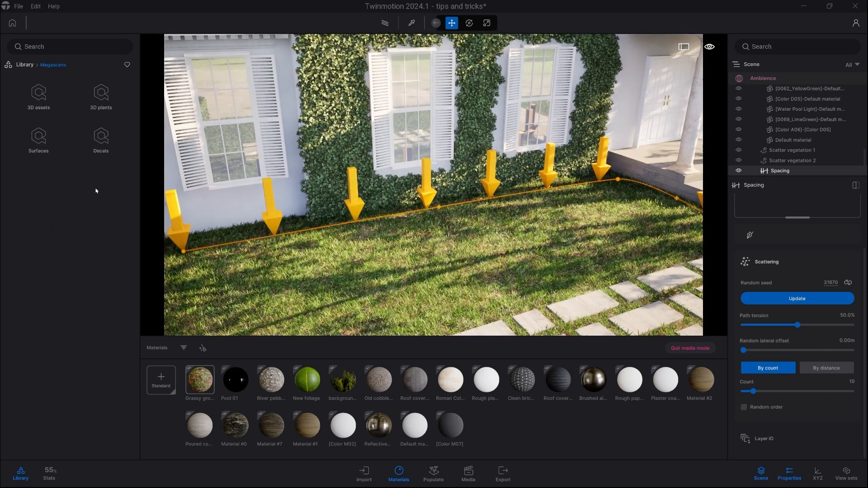
click(101, 95)
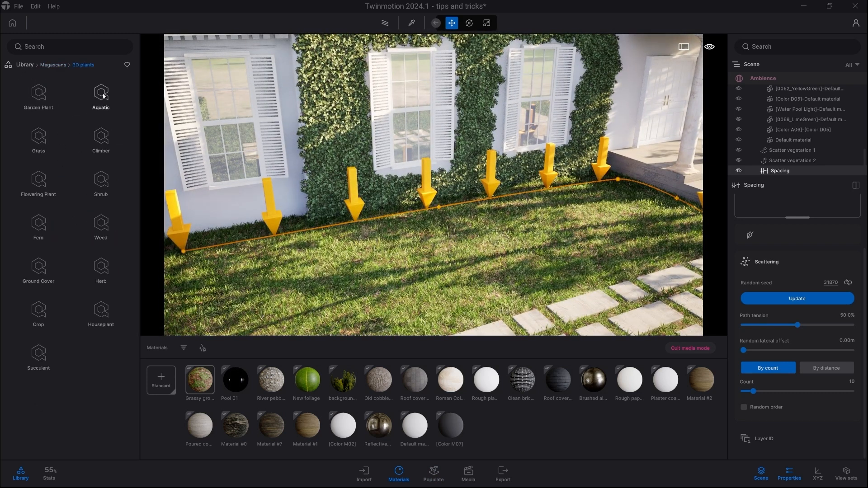
click(37, 94)
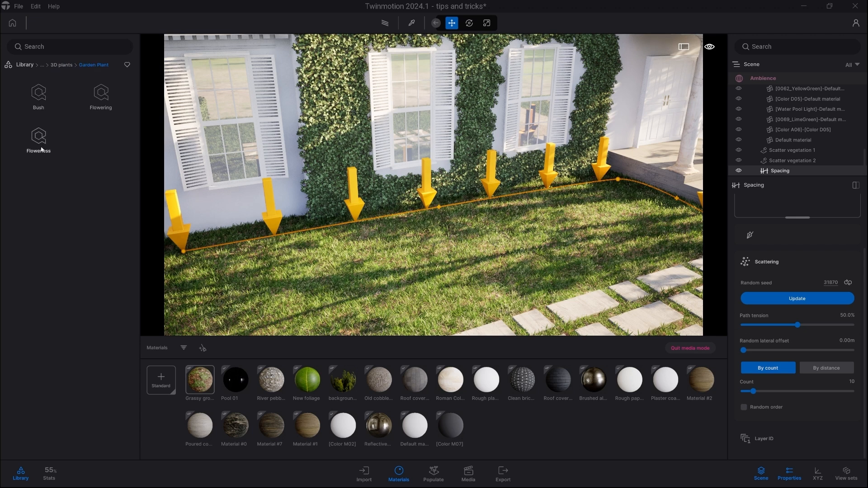
click(38, 137)
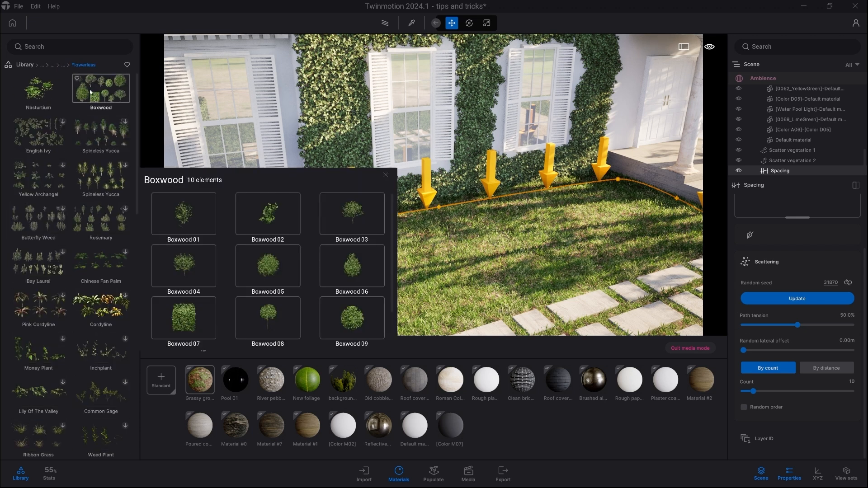
click(385, 175)
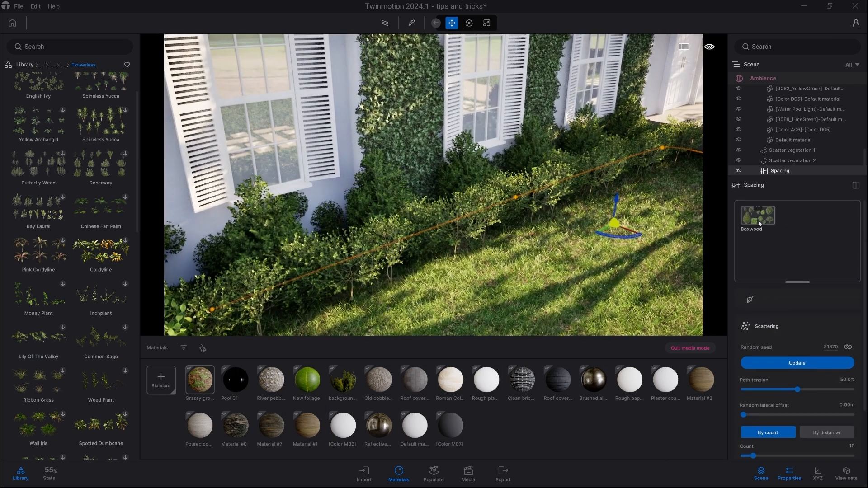
Step: Split the Boxwood set into variants and delete one variant from the path
right_click(757, 216)
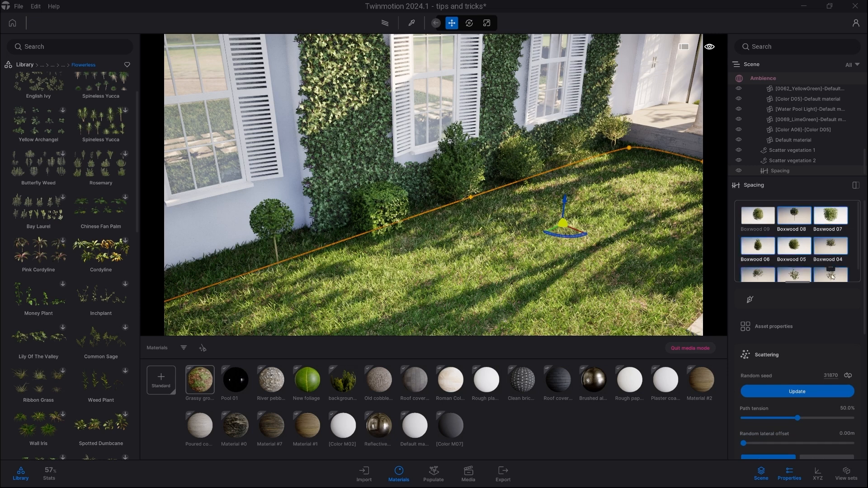
right_click(831, 274)
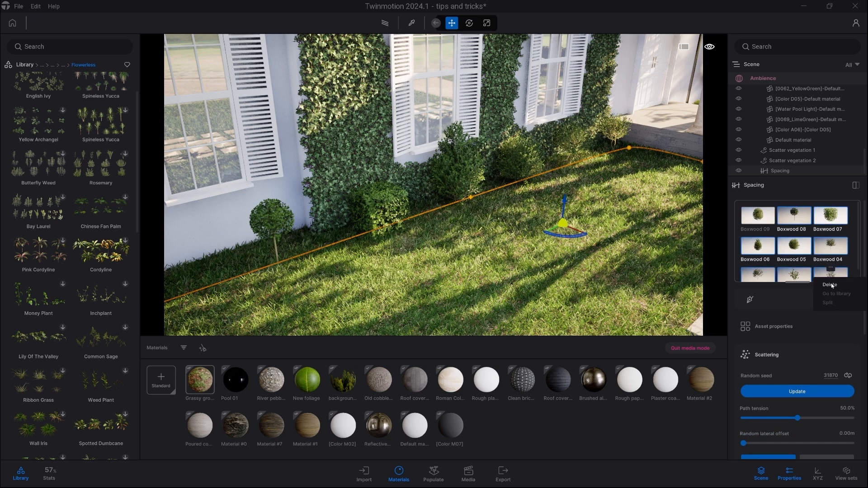
click(829, 285)
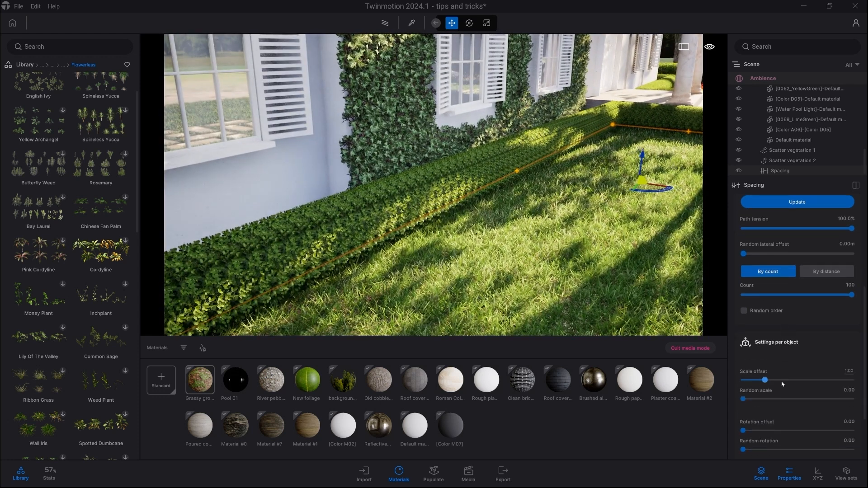
Step: Set Path tension 100%, Count 100 and Random rotation 1.00 for the boxwood hedge
scroll(down, 3)
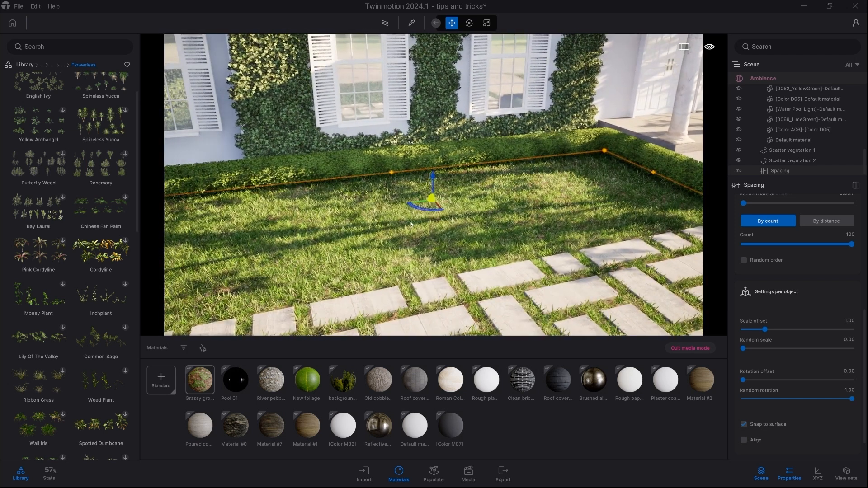
Step: Draw a second ten-point Spacing path along the front of the boxwood hedge
click(433, 473)
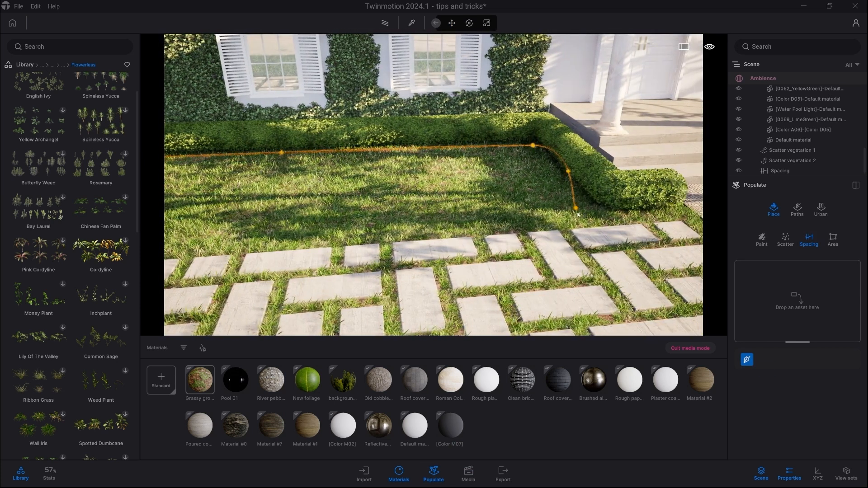
click(780, 170)
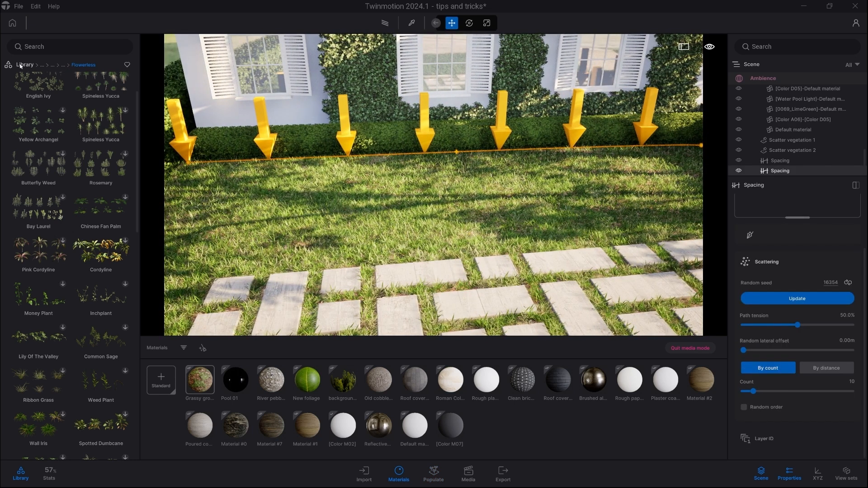
Step: Fill the front path with Buttercups, Count 100 and Path tension 100%
click(52, 64)
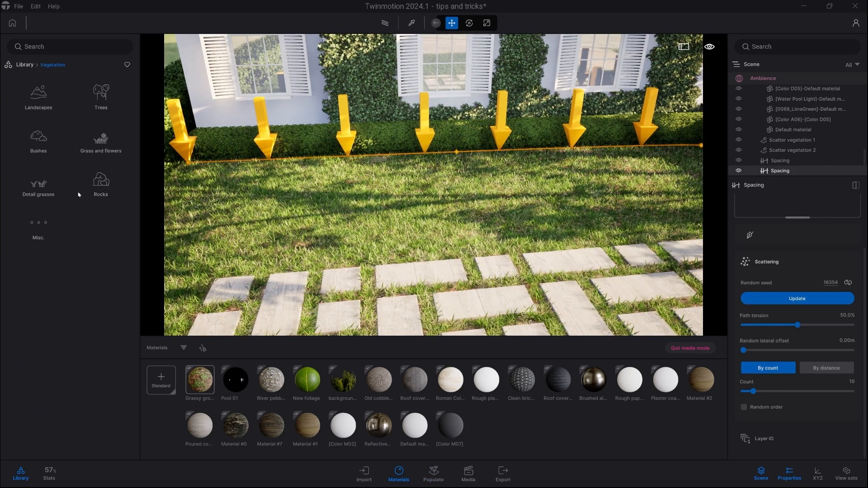
click(100, 142)
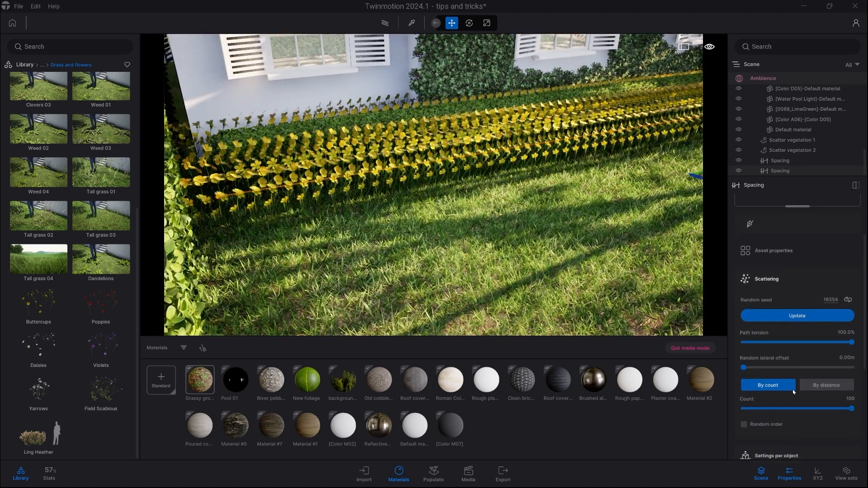
scroll(down, 3)
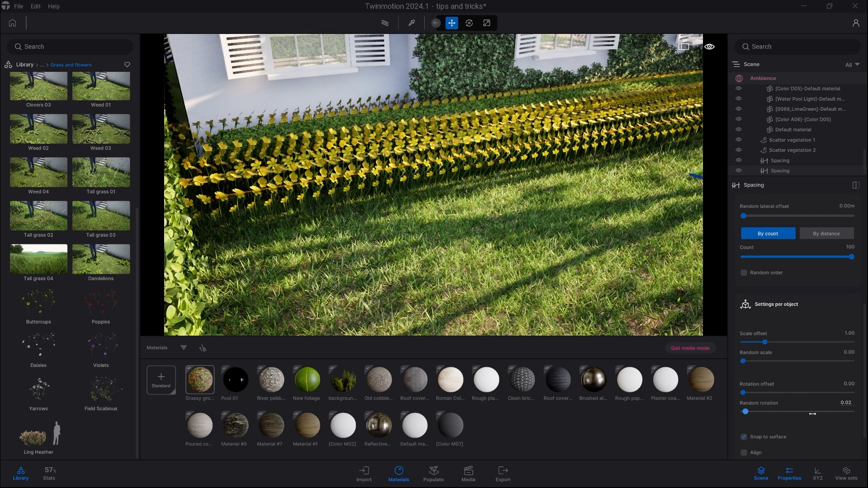